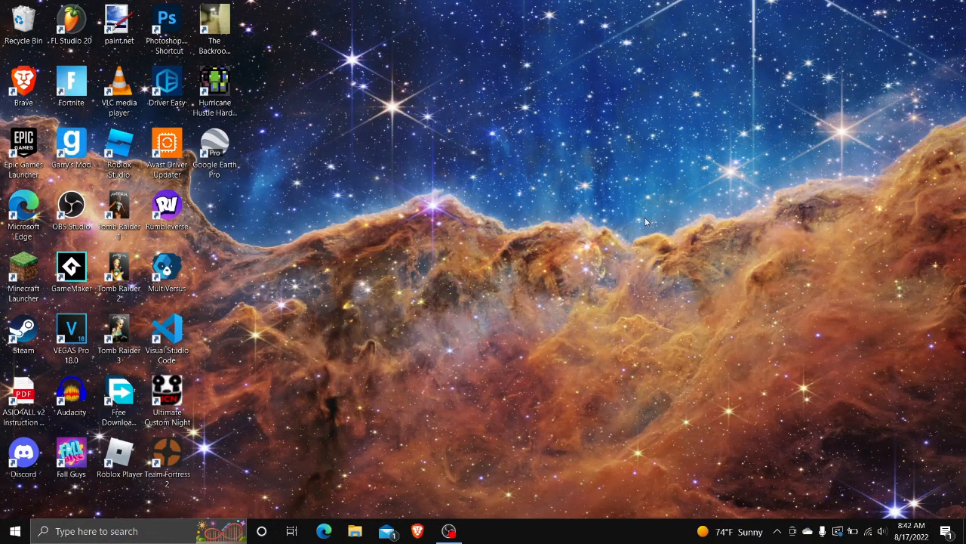
pyautogui.moveTo(378, 154)
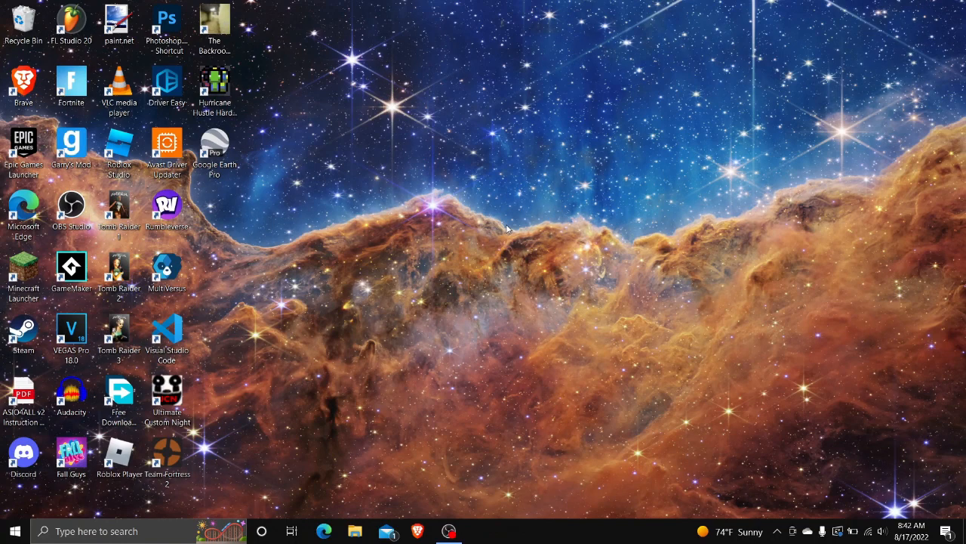
pyautogui.moveTo(423, 164)
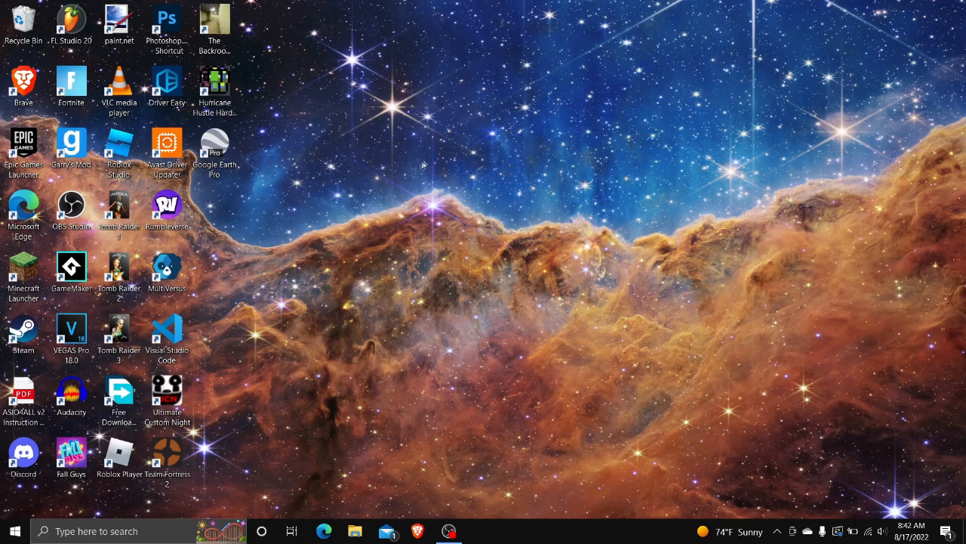
# Find 'control panel' via taskbar search and launch Control Panel
pyautogui.moveTo(423, 163); pyautogui.dragTo(471, 249)
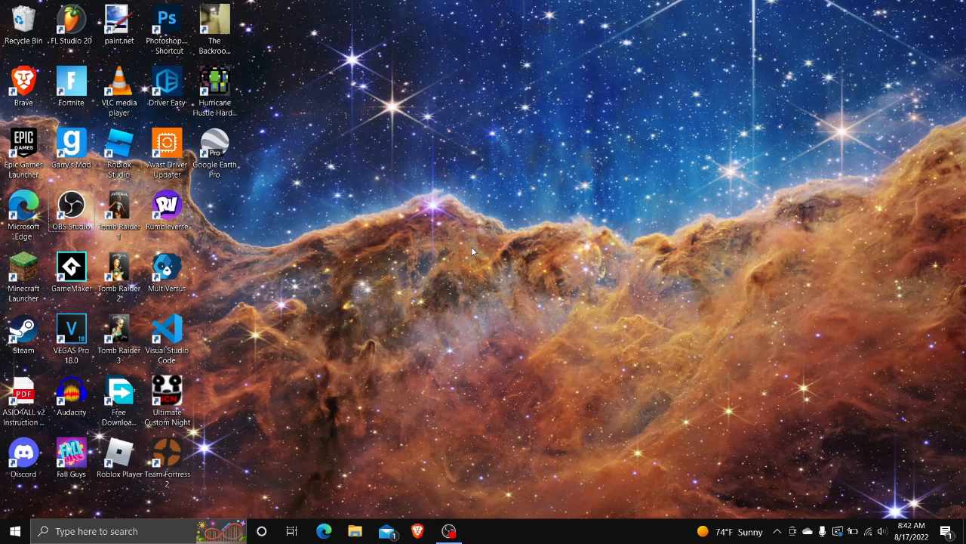
pyautogui.moveTo(350, 353)
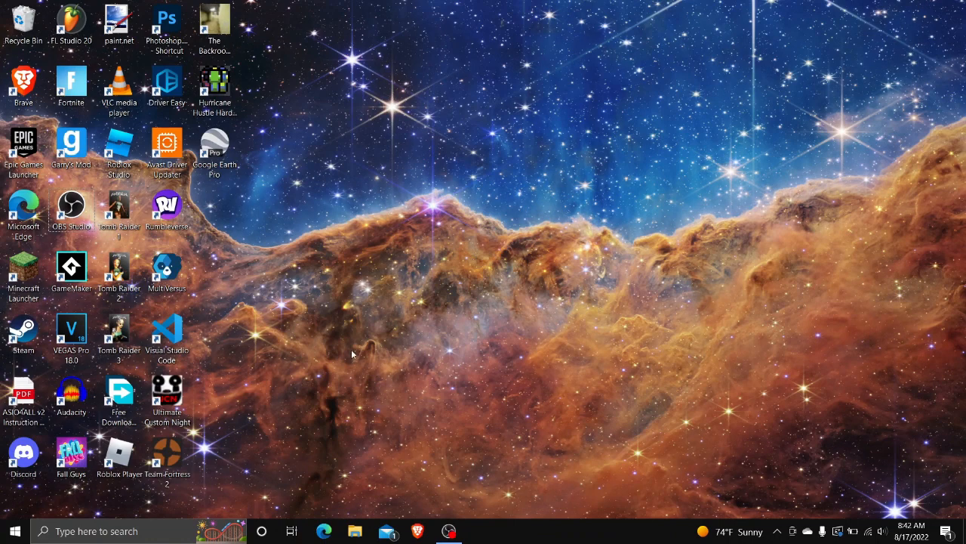
pyautogui.moveTo(394, 175)
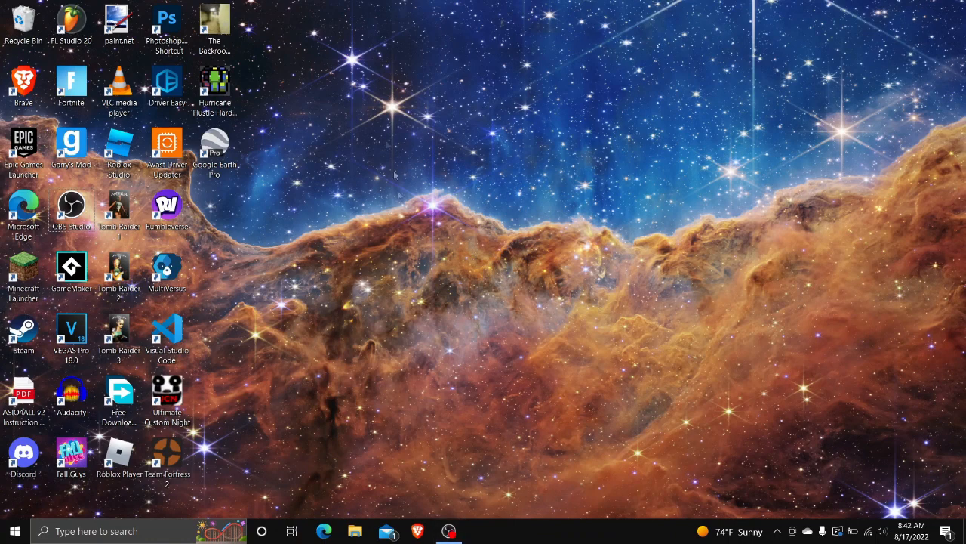
pyautogui.moveTo(447, 160)
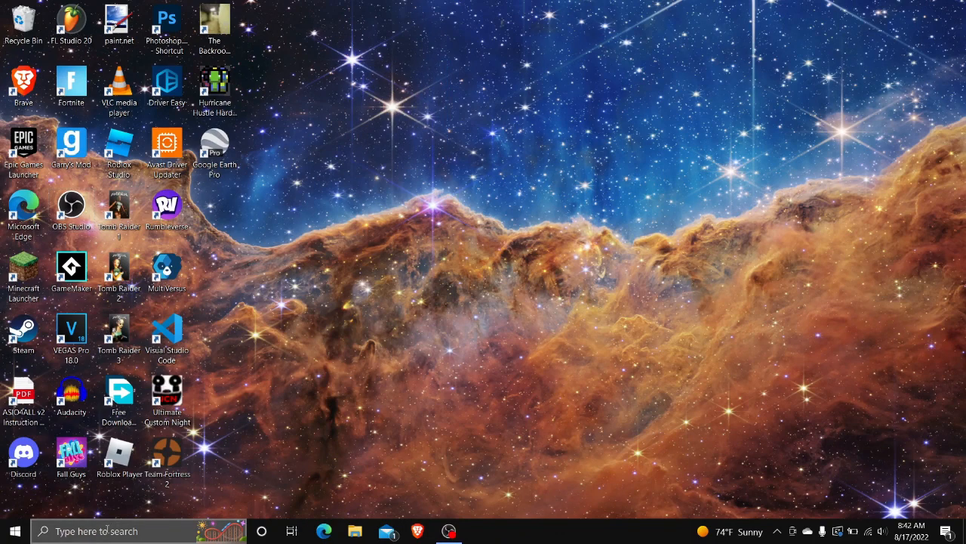
pyautogui.write('control Panel')
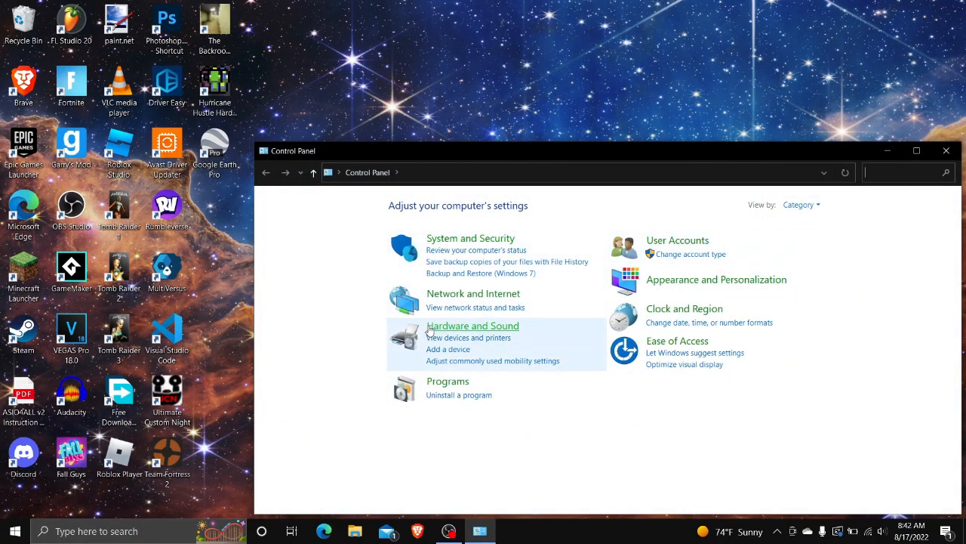
pyautogui.moveTo(467, 337)
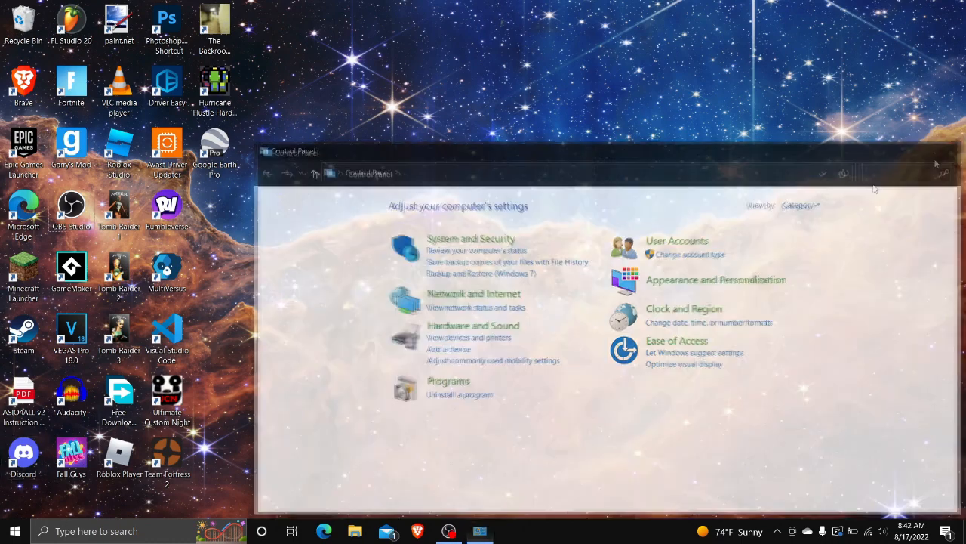
pyautogui.click(16, 531)
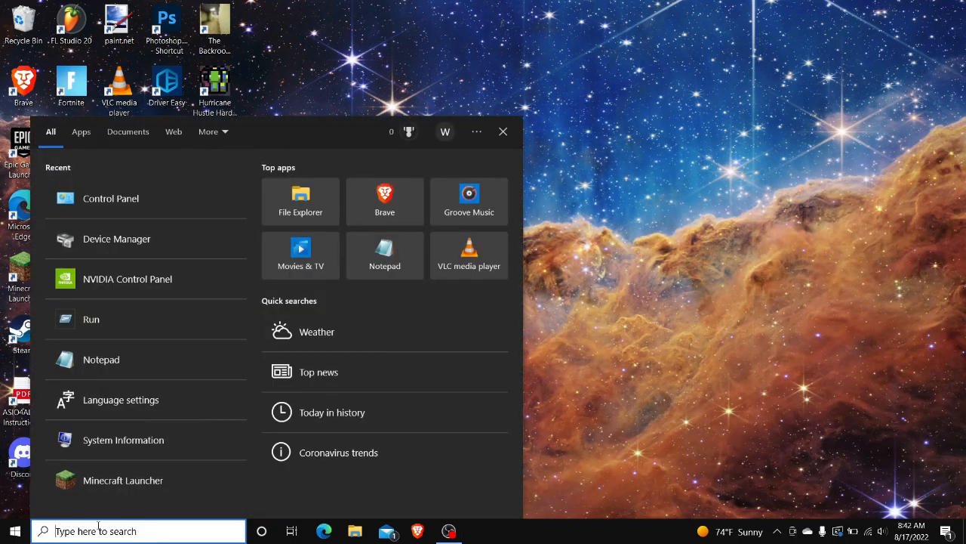
pyautogui.write('control panel')
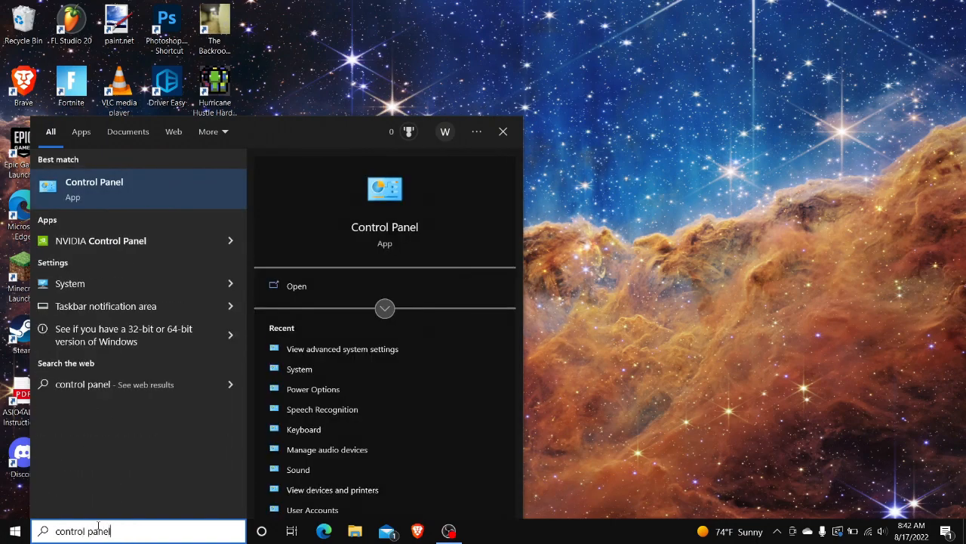
pyautogui.click(93, 189)
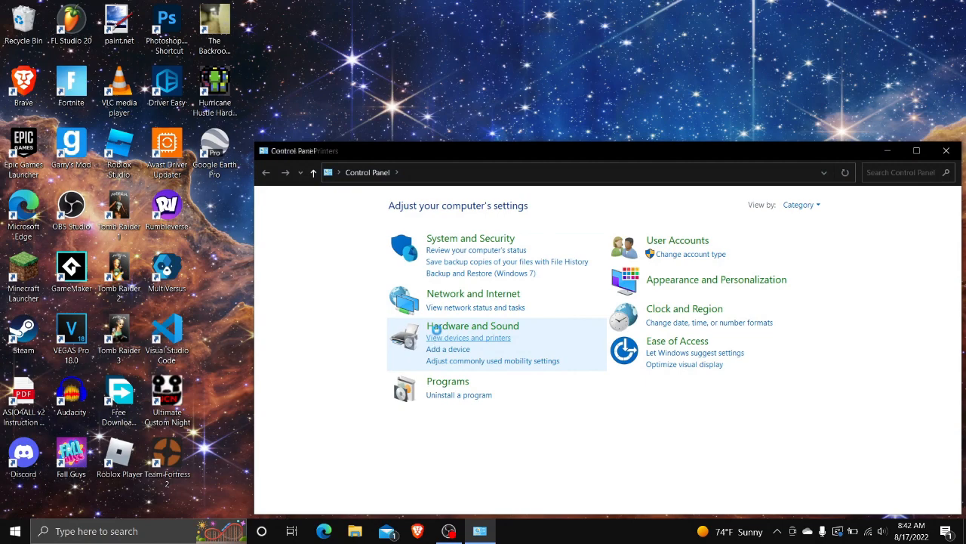
# Visit Hardware and Sound, then return to the main Control Panel category page
pyautogui.click(473, 326)
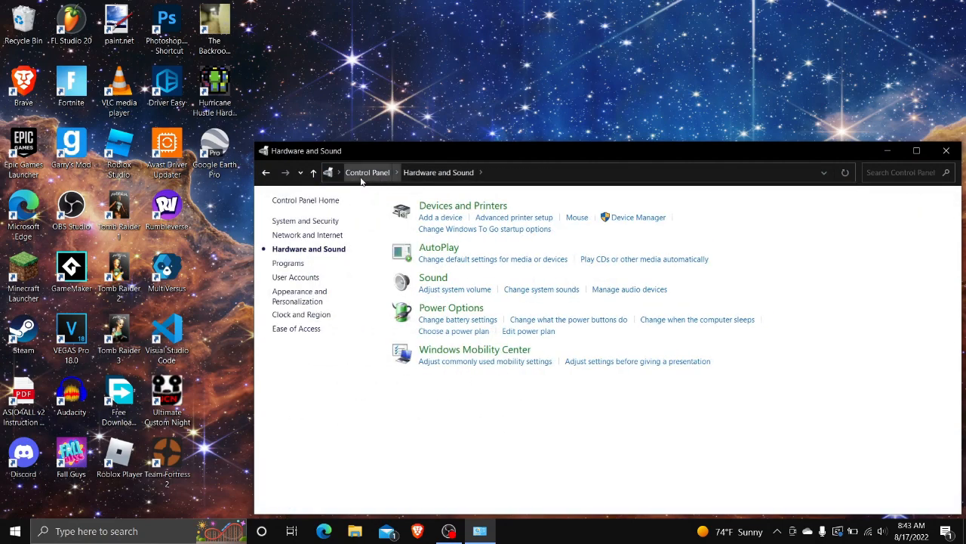
pyautogui.click(368, 172)
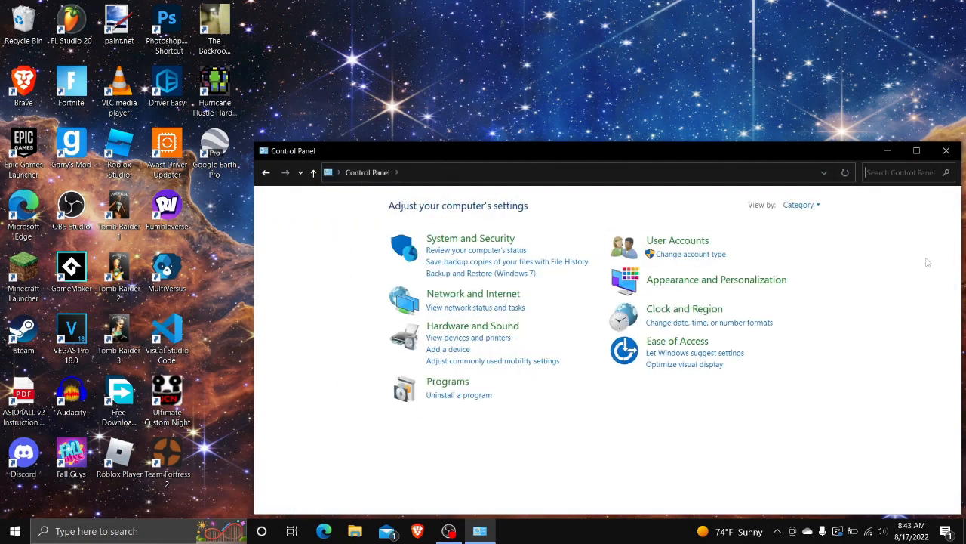
# Search Control Panel for 'drivers' and launch Device Manager showing the display adapters
pyautogui.write('drivers')
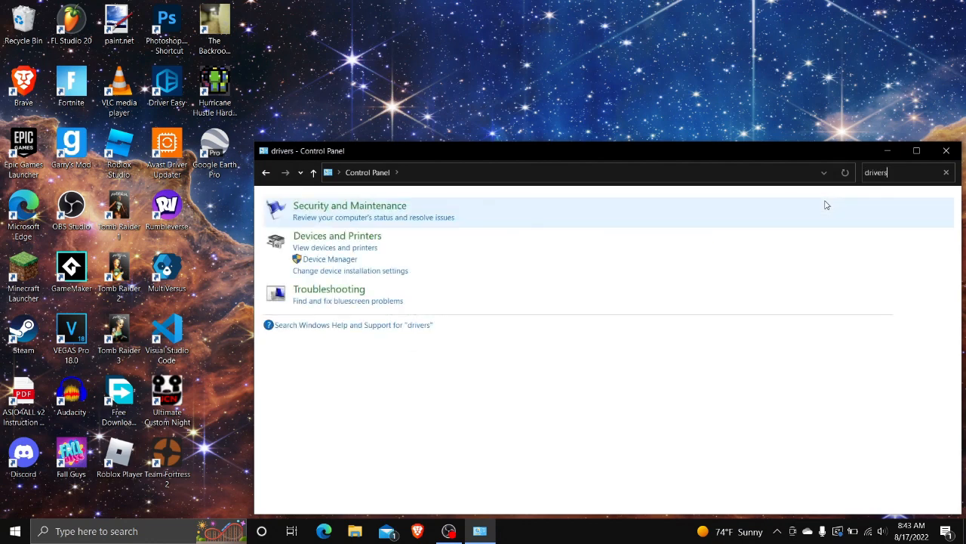
pyautogui.moveTo(357, 270)
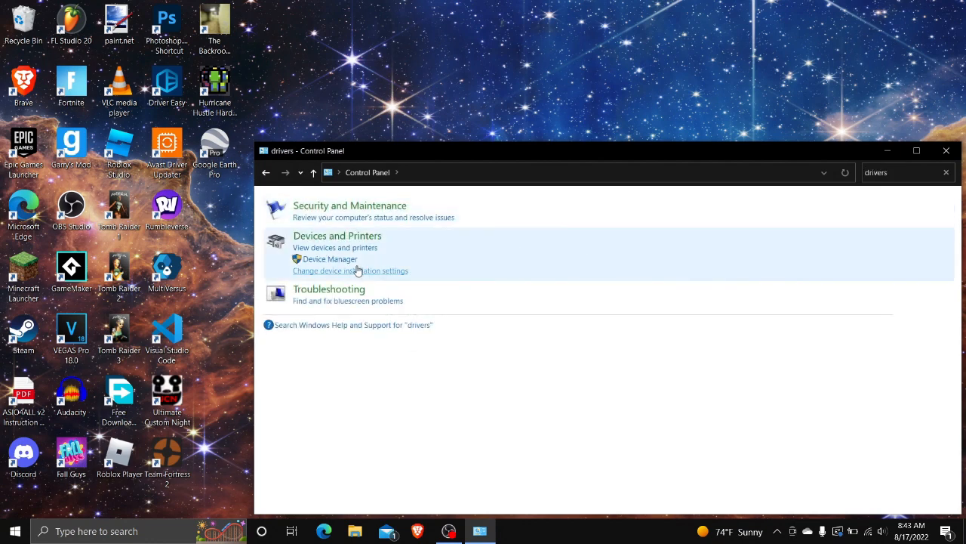
pyautogui.moveTo(329, 258)
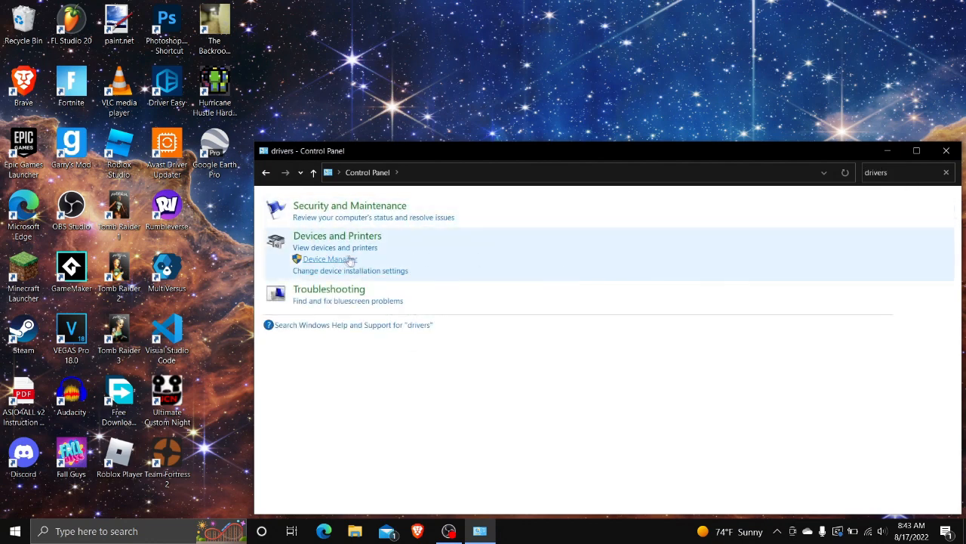
pyautogui.click(327, 260)
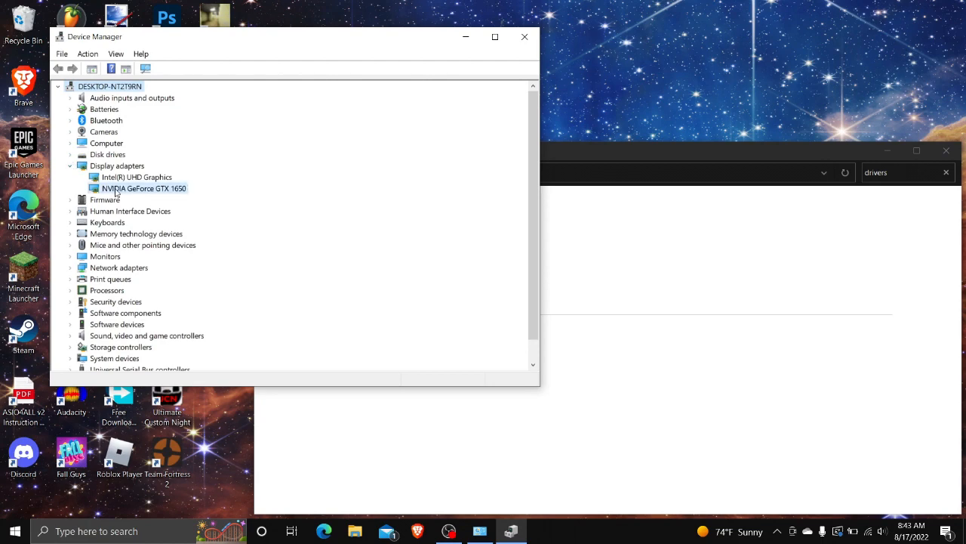
# Bring up the NVIDIA GeForce GTX 1650 context actions, including Uninstall device
pyautogui.click(143, 187)
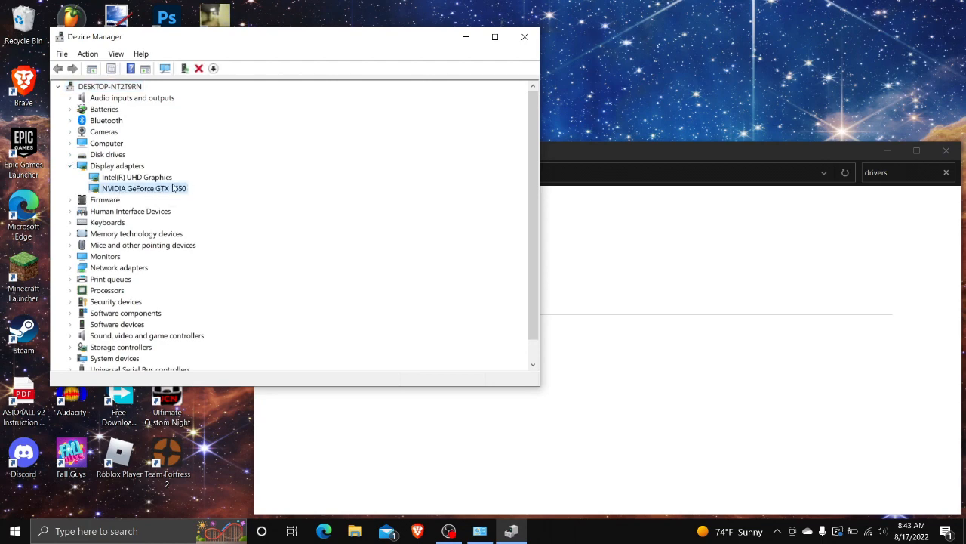
pyautogui.rightClick(142, 187)
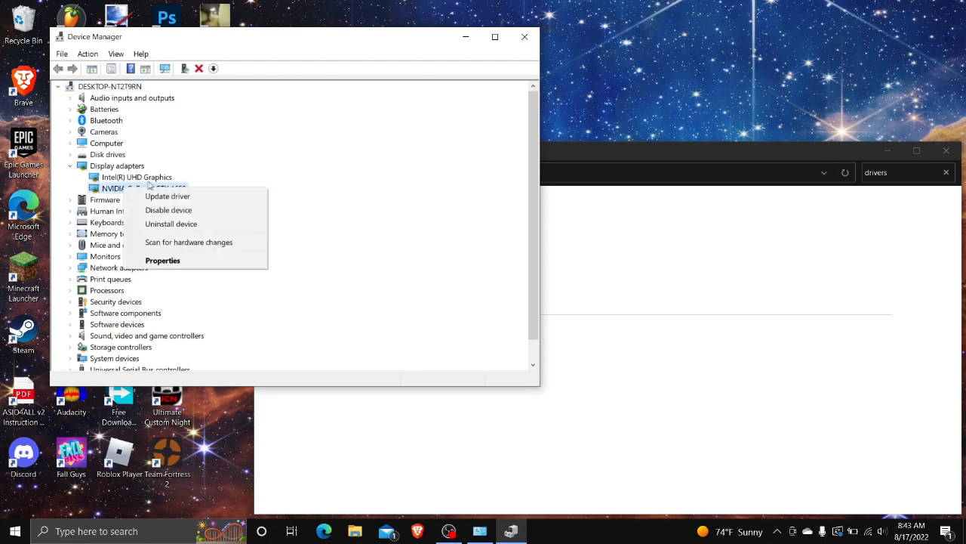
pyautogui.moveTo(171, 223)
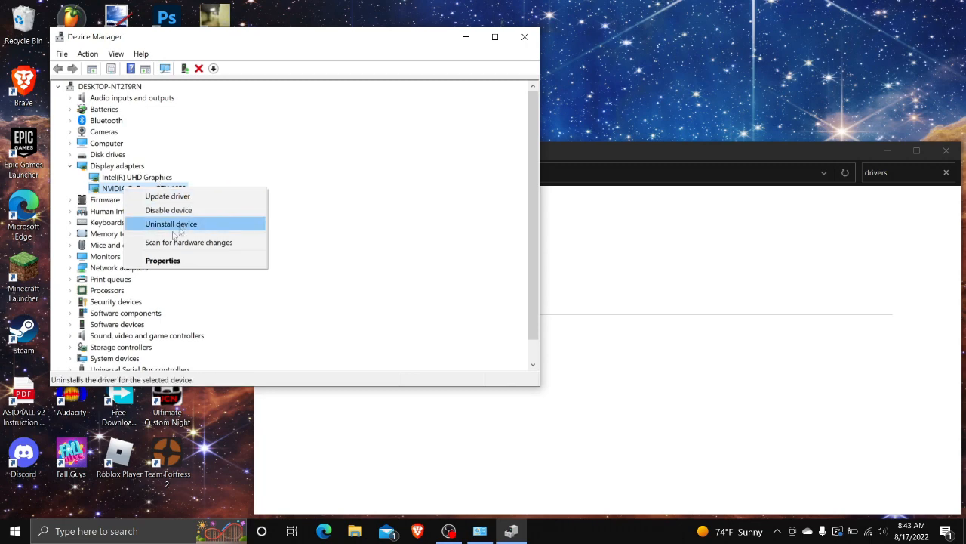
pyautogui.moveTo(169, 210)
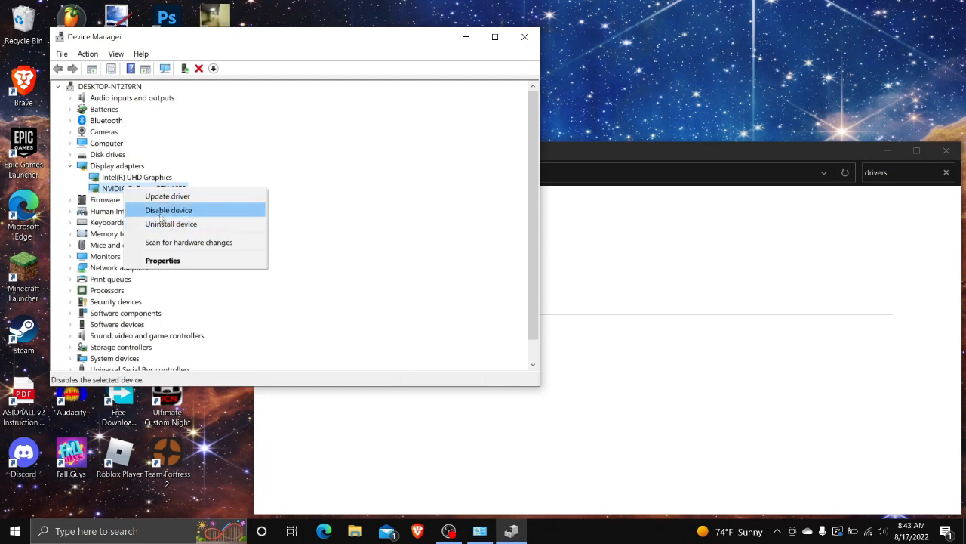
pyautogui.moveTo(171, 224)
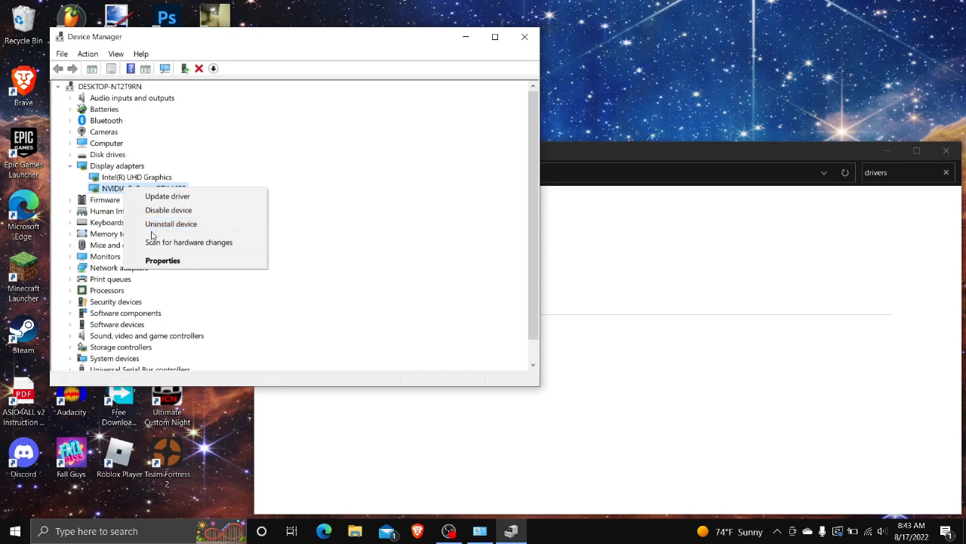
pyautogui.moveTo(171, 223)
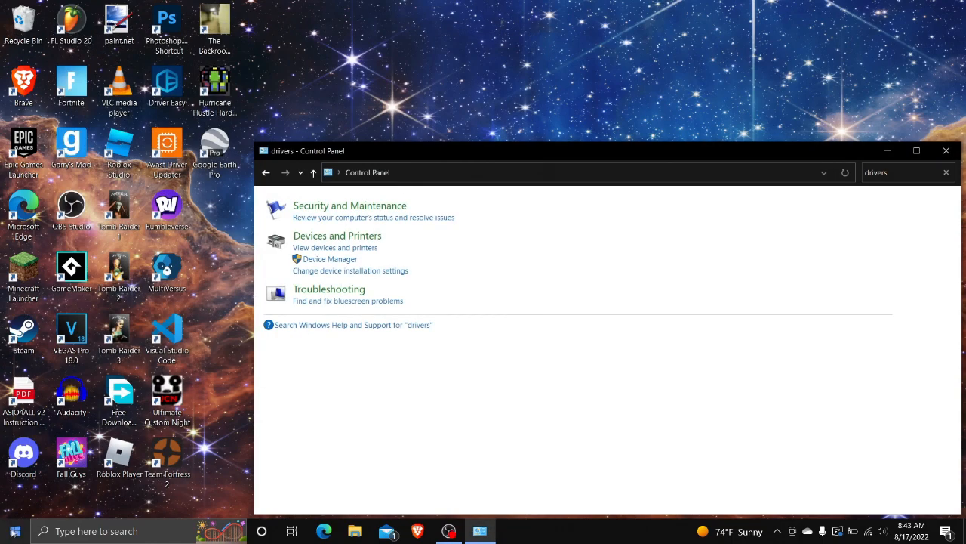
# Close the Control Panel window and launch Fortnite from its desktop shortcut
pyautogui.click(262, 531)
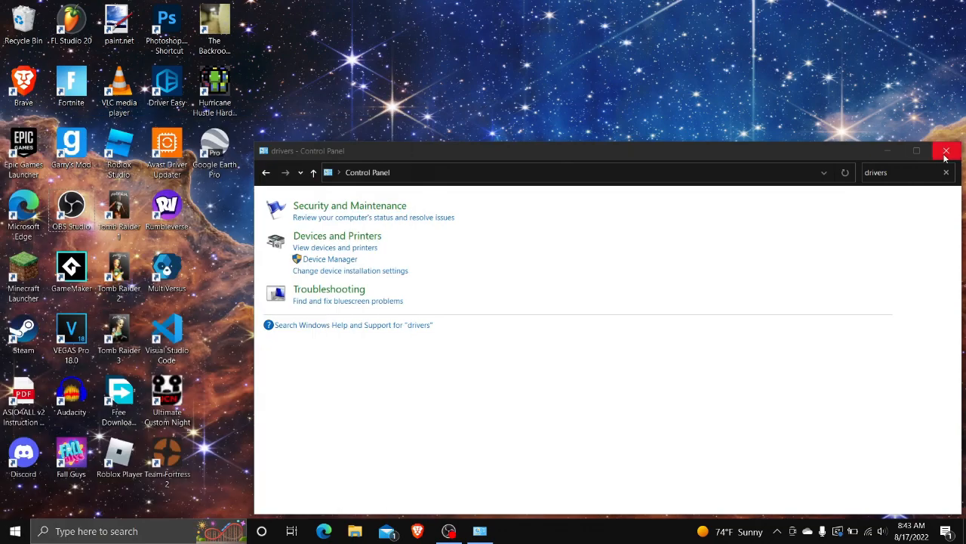
pyautogui.click(947, 151)
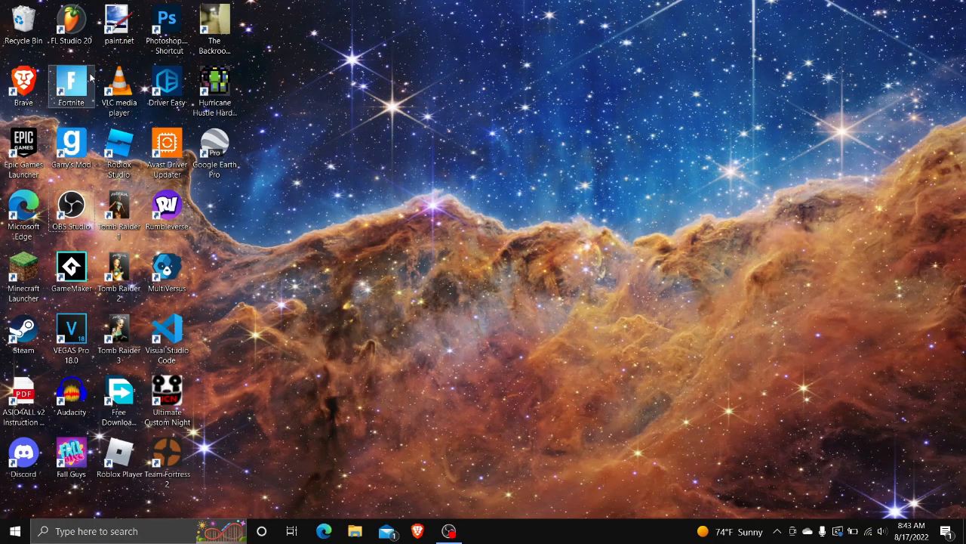
pyautogui.moveTo(69, 84)
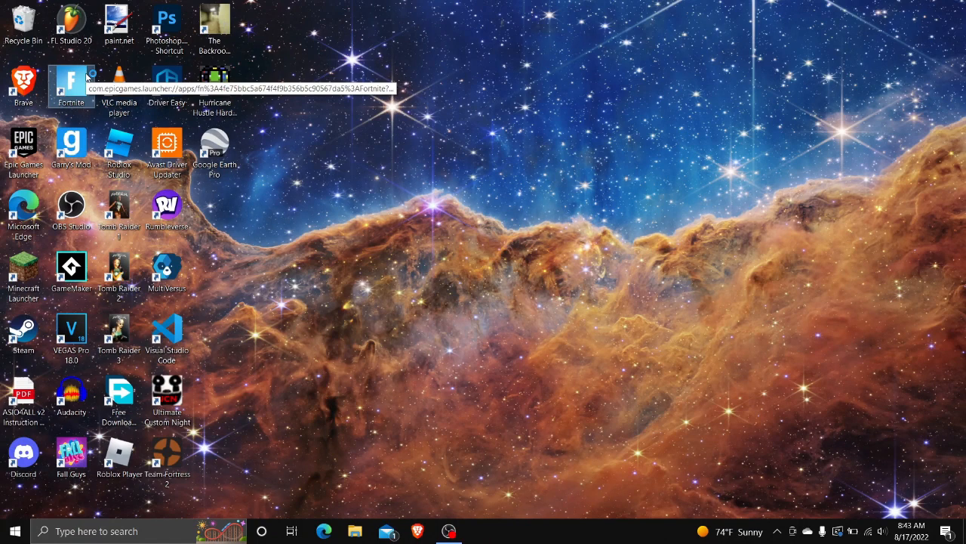
pyautogui.doubleClick(70, 86)
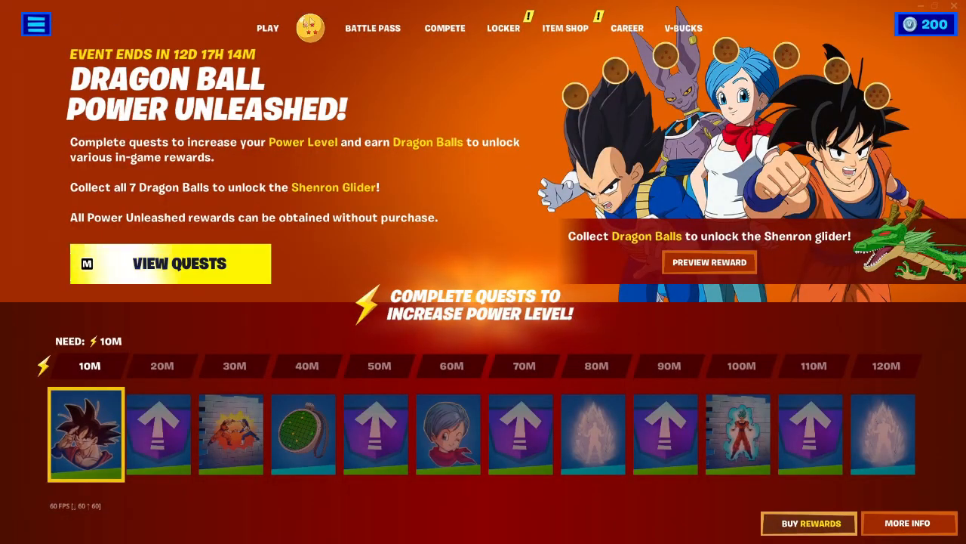
# Dismiss the Dragon Ball Power Unleashed event page to reach the Chapter 3 Season 3 lobby
pyautogui.click(268, 27)
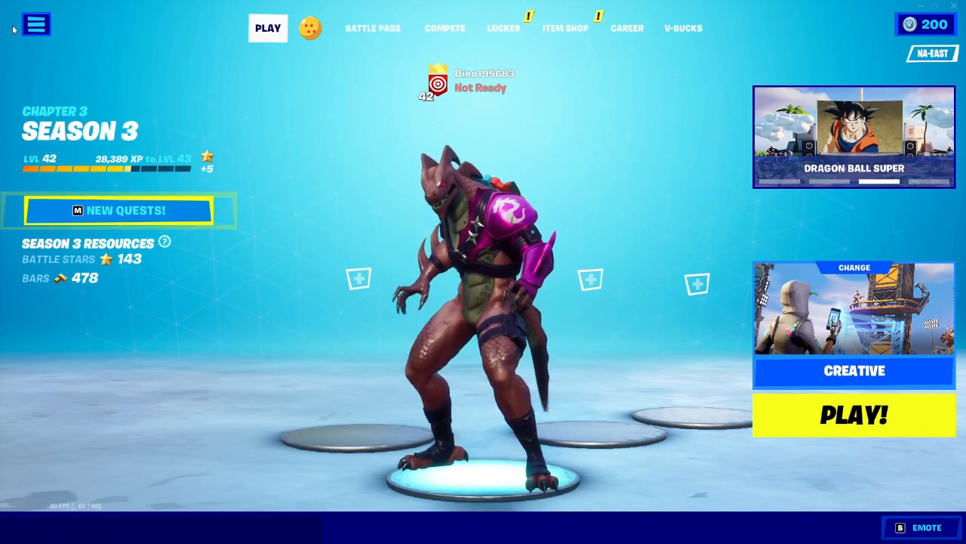
pyautogui.click(36, 25)
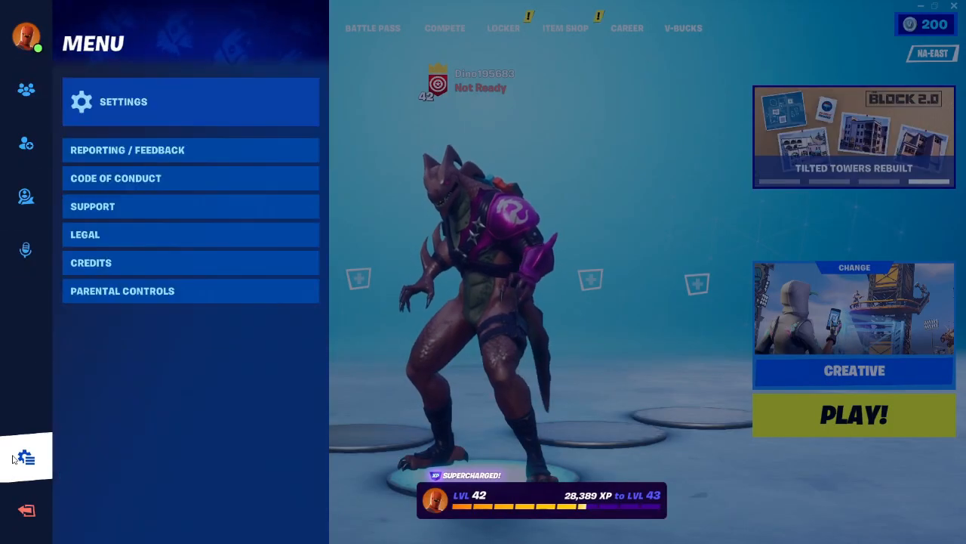
pyautogui.click(124, 102)
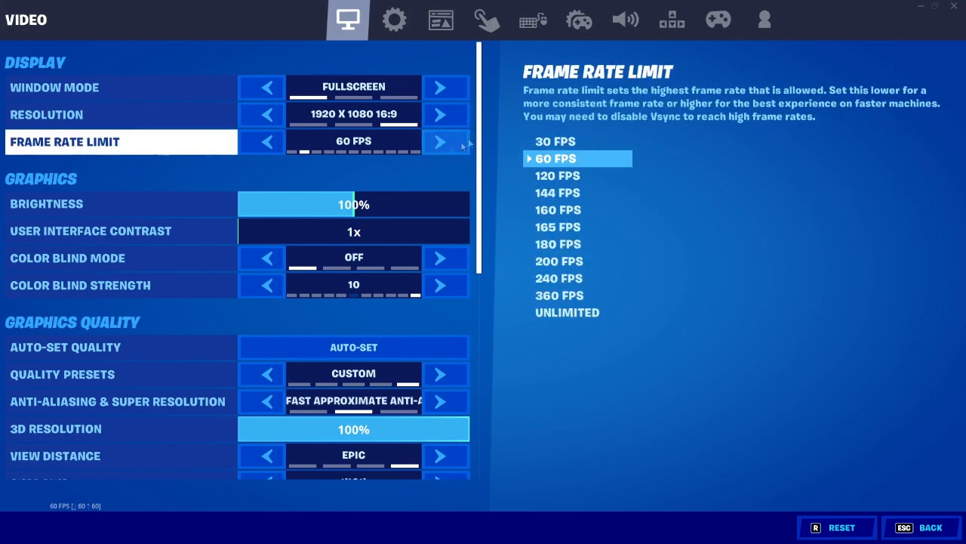
pyautogui.click(445, 142)
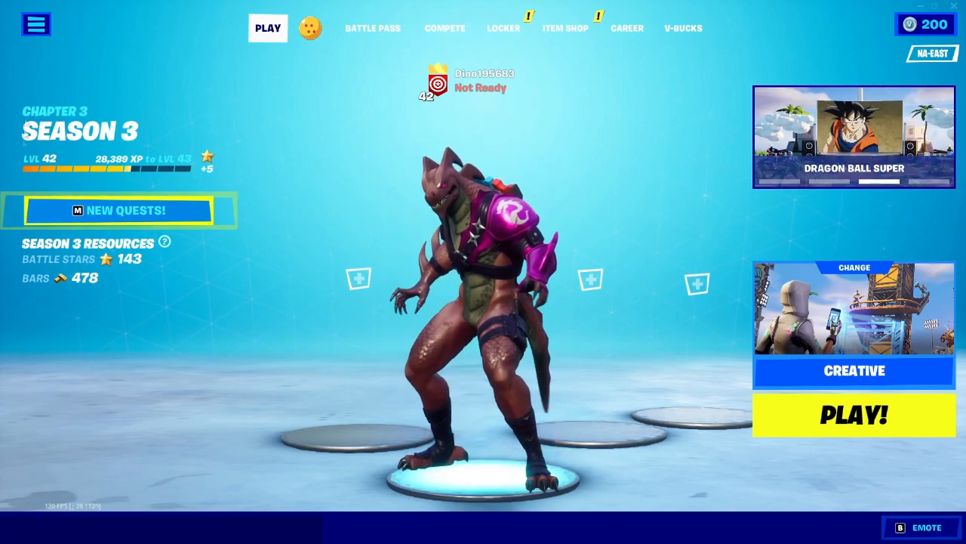
pyautogui.click(36, 24)
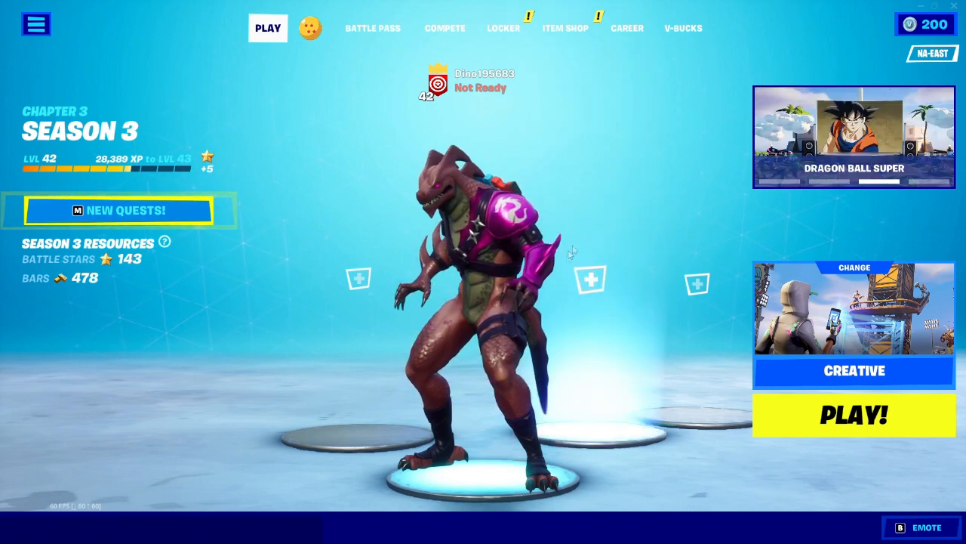
pyautogui.moveTo(607, 157)
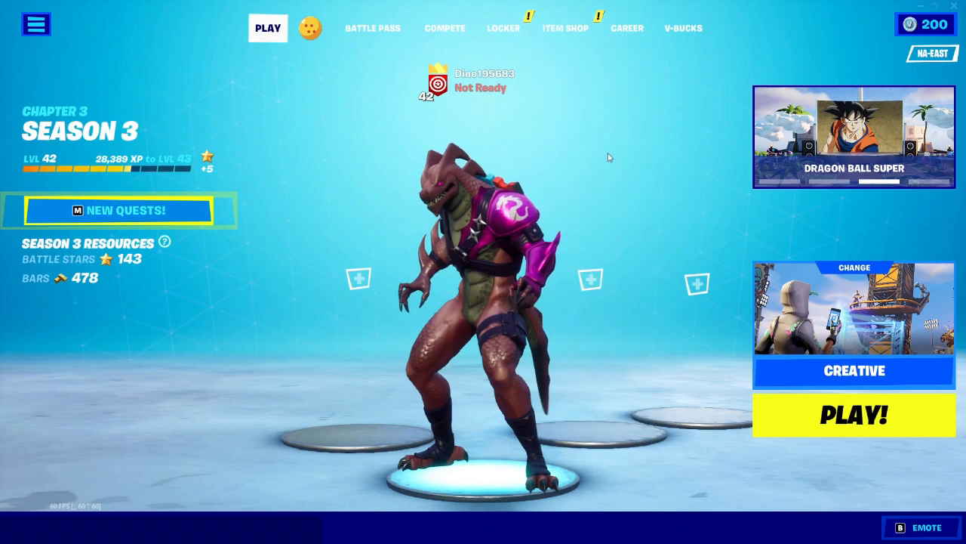